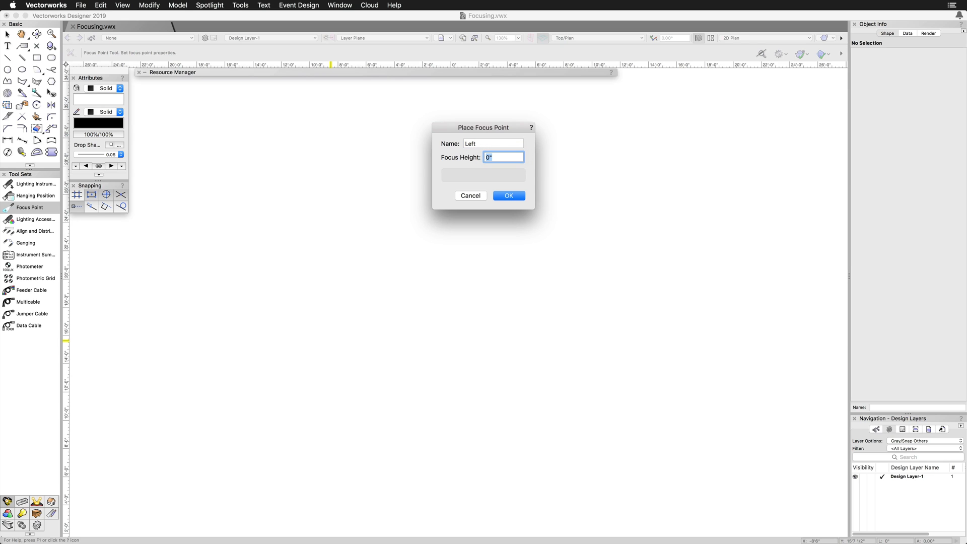
Confirm the focus point named 'Left' at 0" height and place it.
click(509, 196)
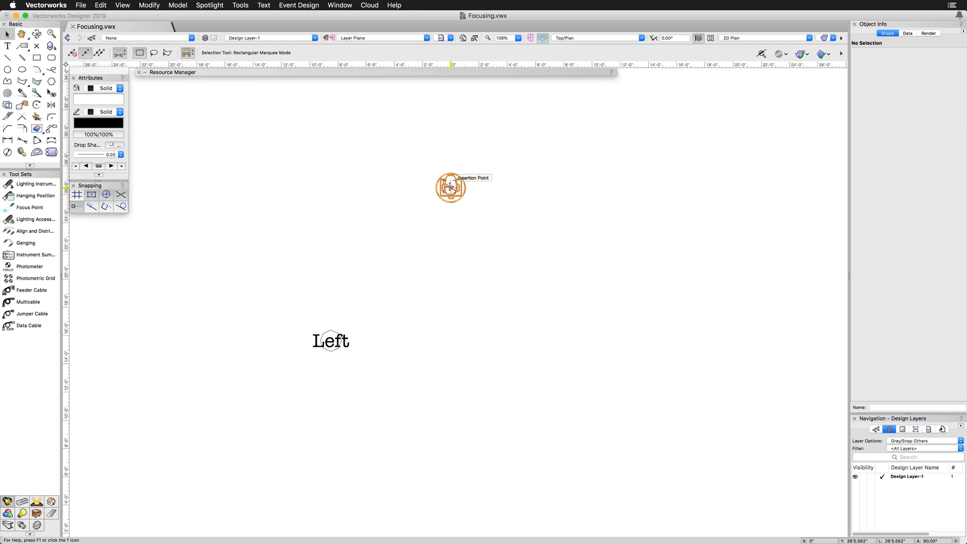
Focus the lighting device on a newly created focus point named 'Right'.
right_click(451, 188)
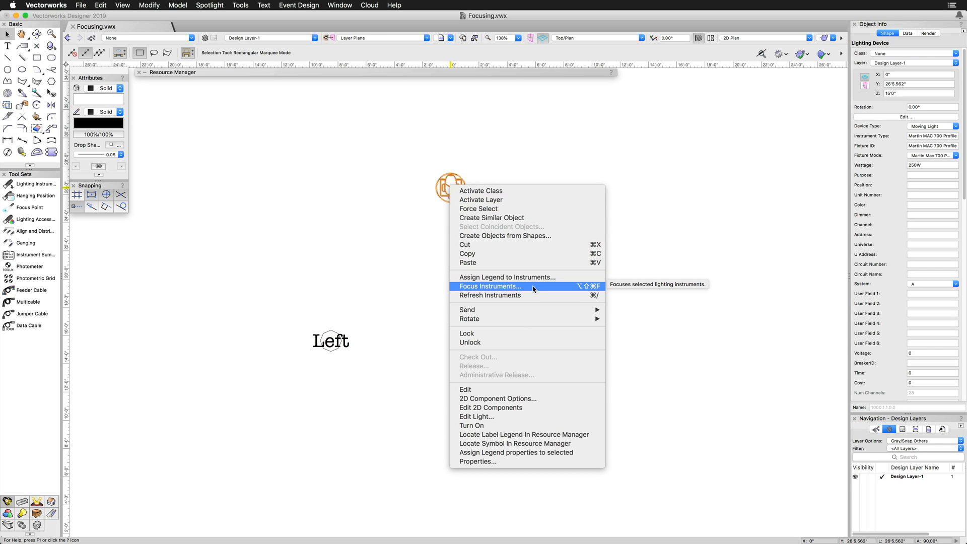
click(490, 286)
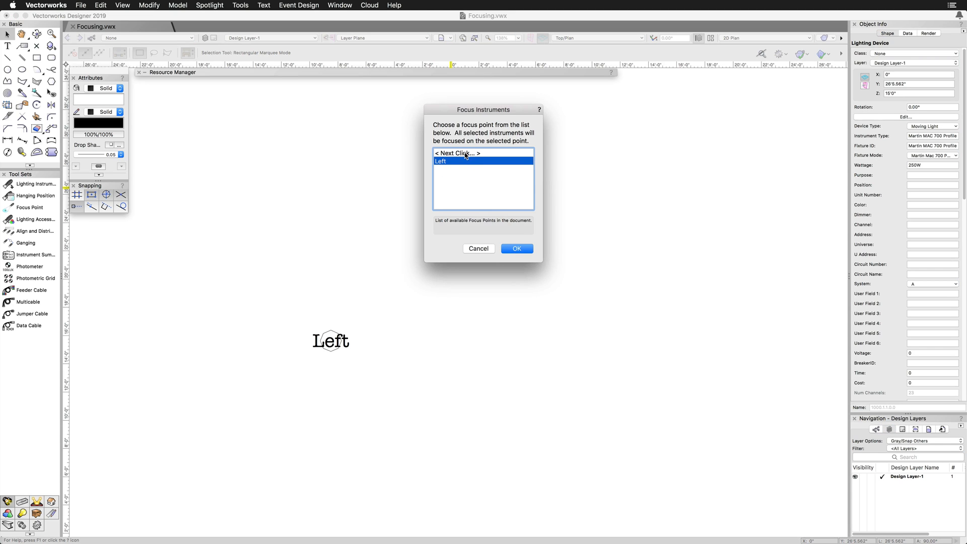
double_click(457, 154)
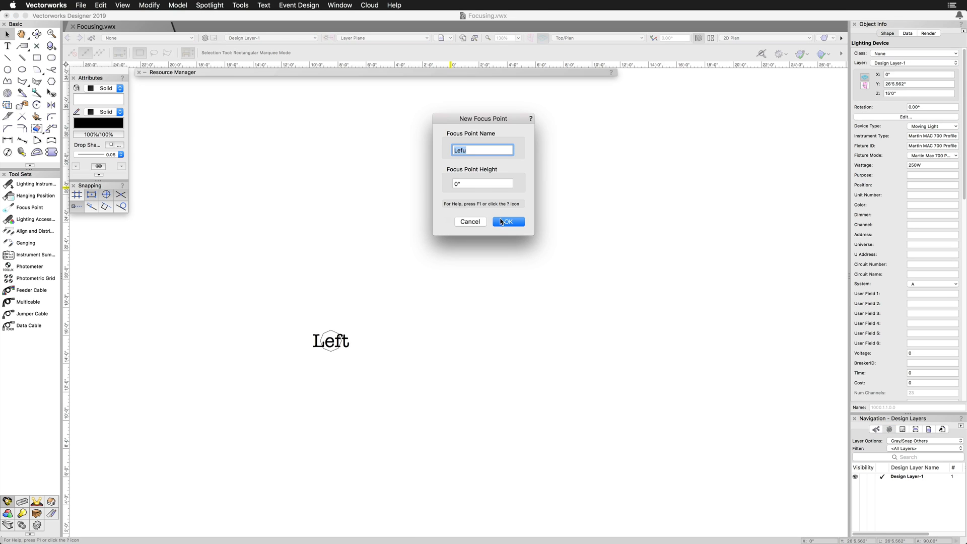
text(Right)
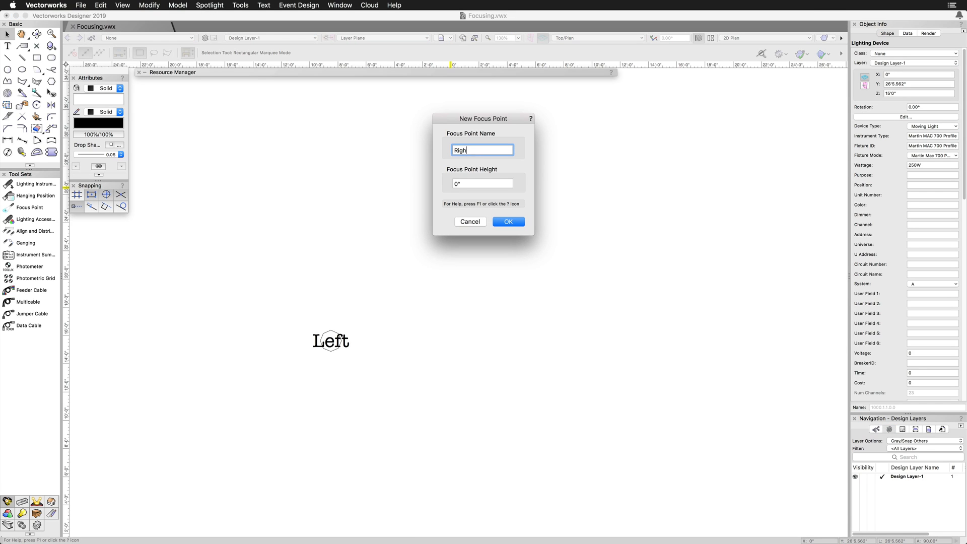
click(507, 221)
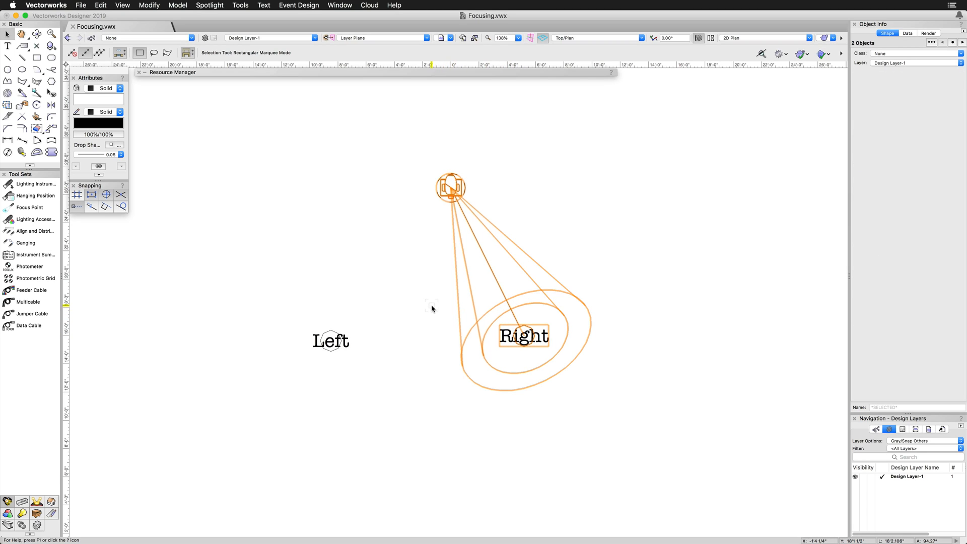
mouse_move(427, 295)
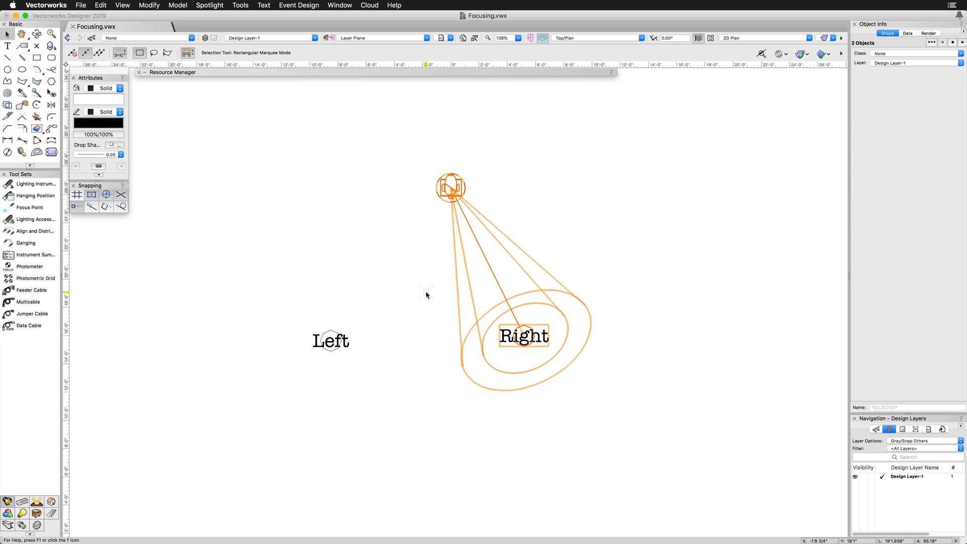
Refocus the lighting device onto the existing 'Left' focus point through Focus Instruments.
click(426, 293)
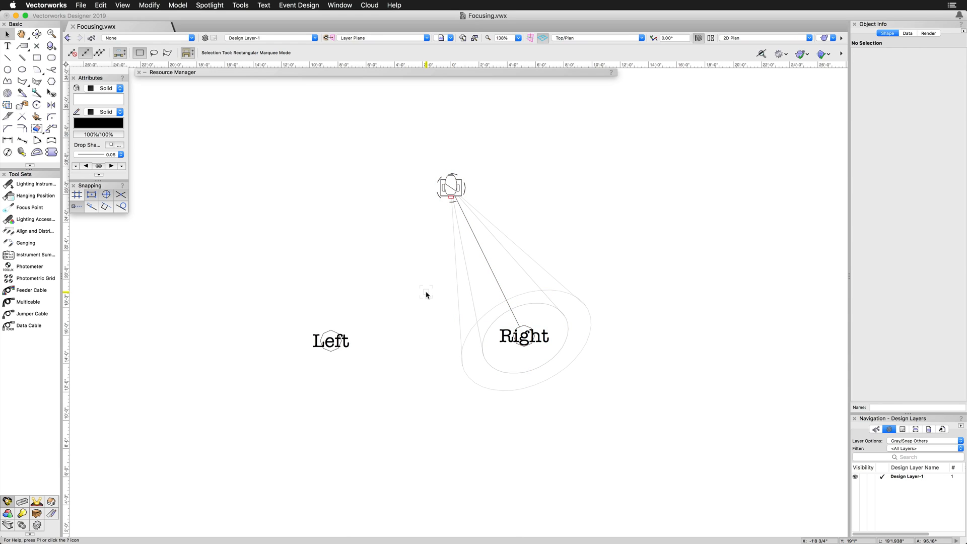
mouse_move(426, 292)
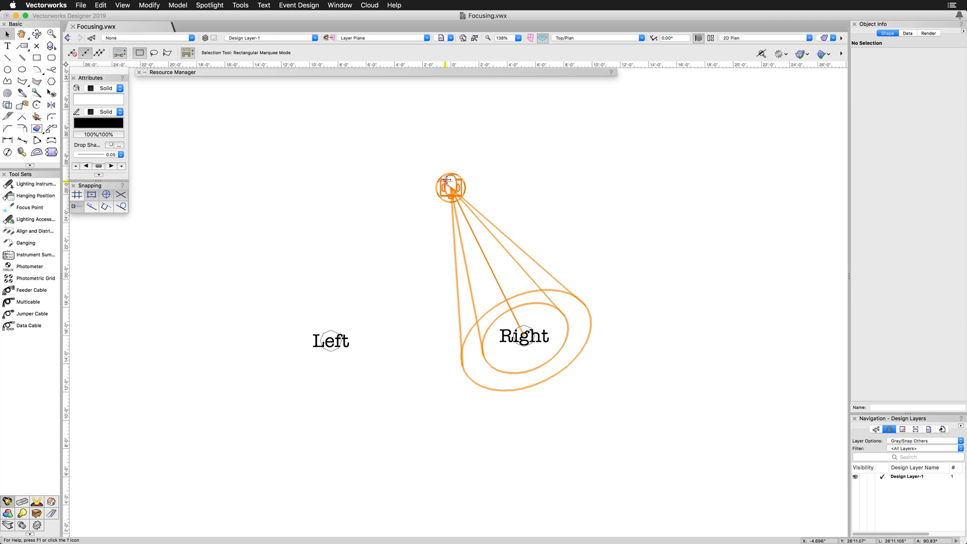
right_click(450, 187)
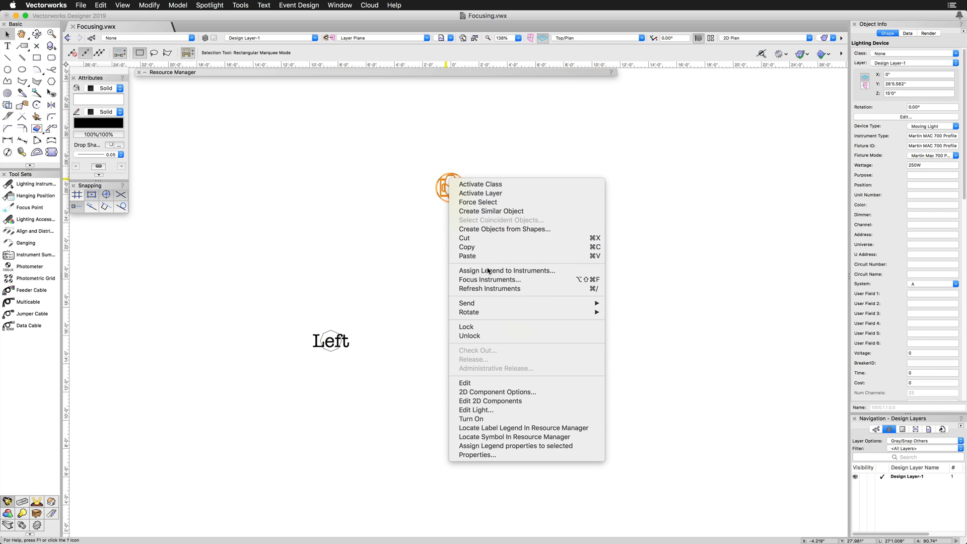
click(490, 280)
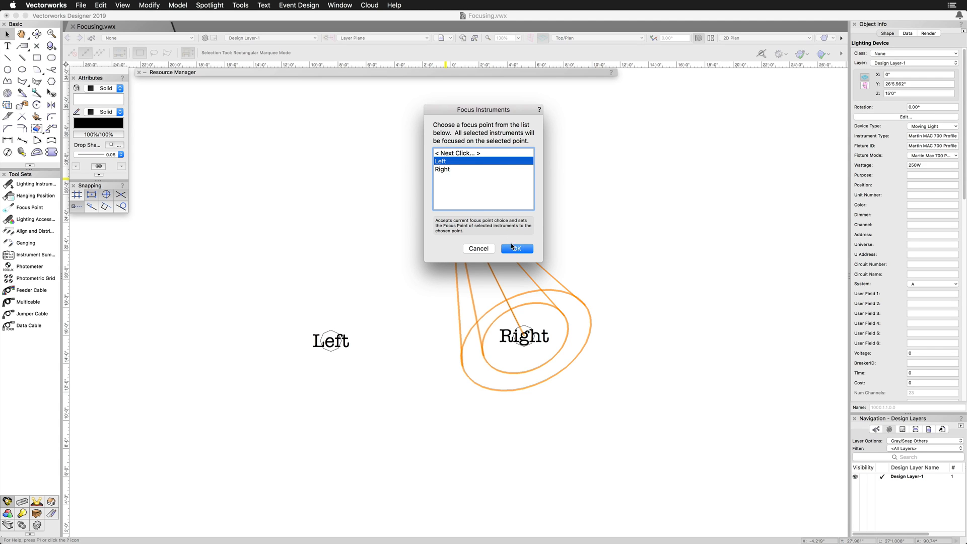
click(516, 248)
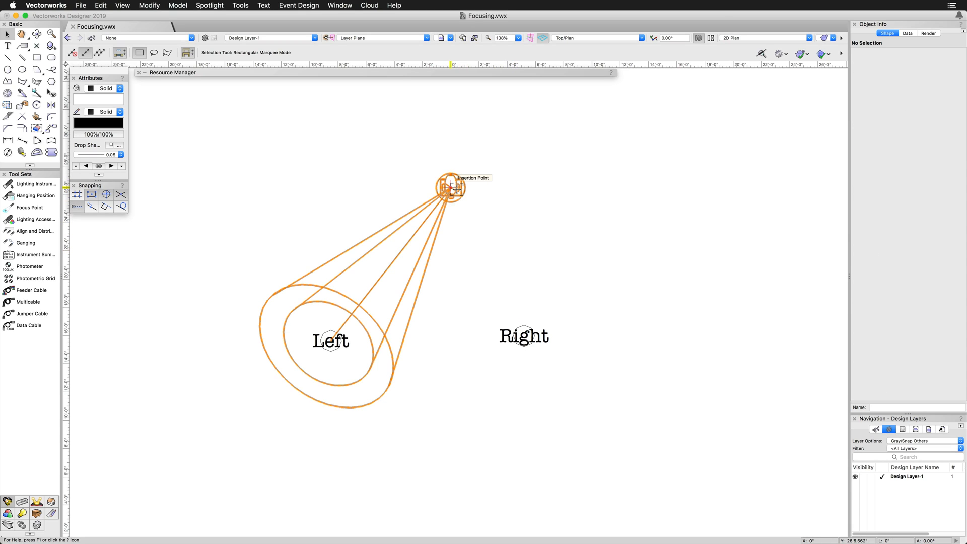
click(451, 188)
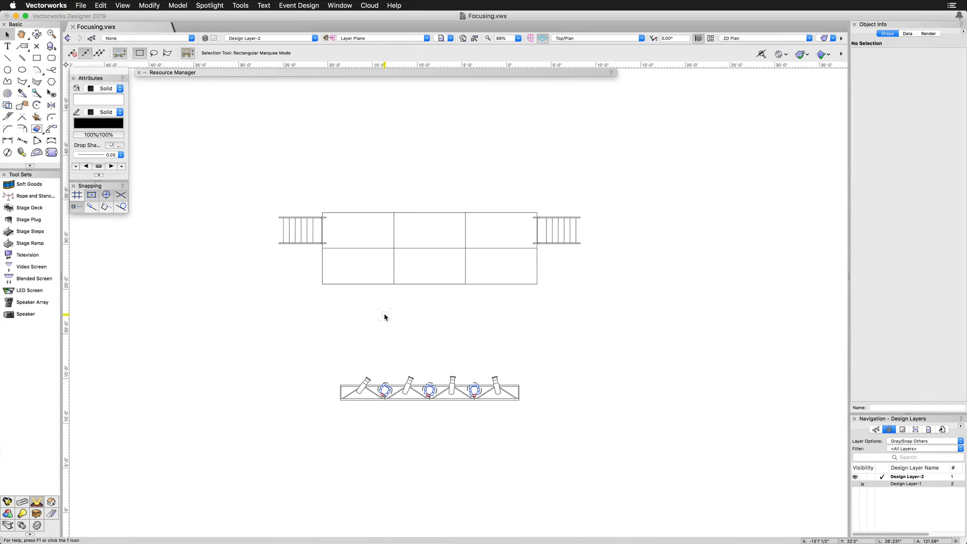
mouse_move(54, 210)
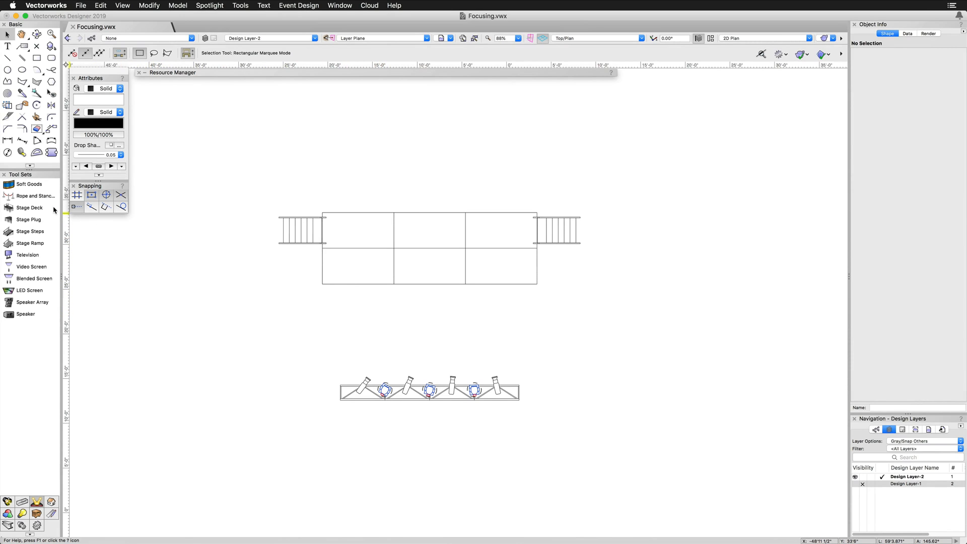
mouse_move(30, 207)
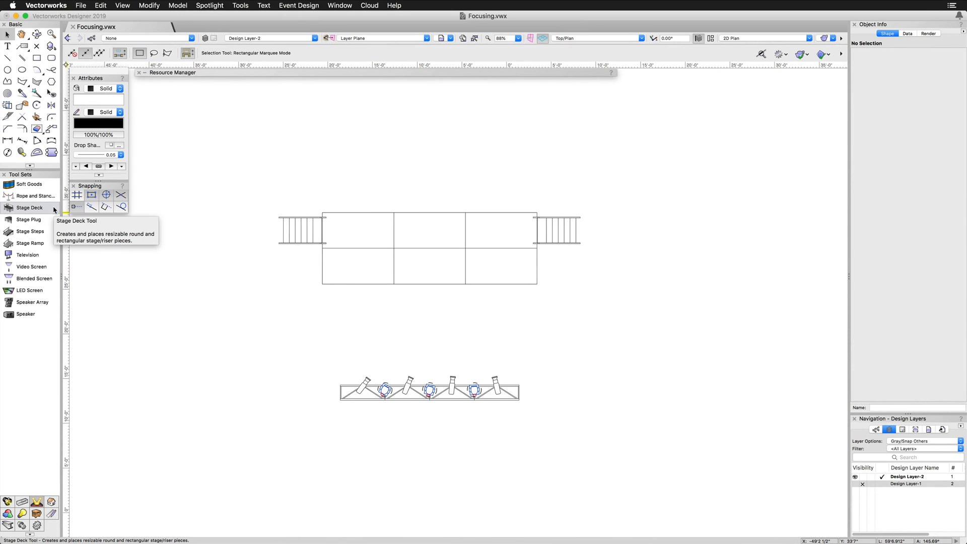
Select the truss lighting devices and enter a stage deck focus position.
click(299, 6)
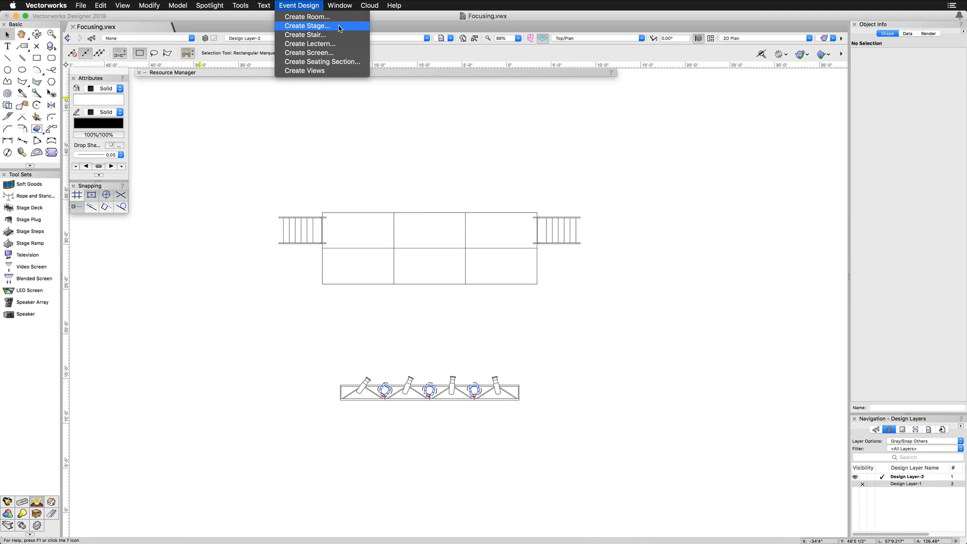
click(357, 267)
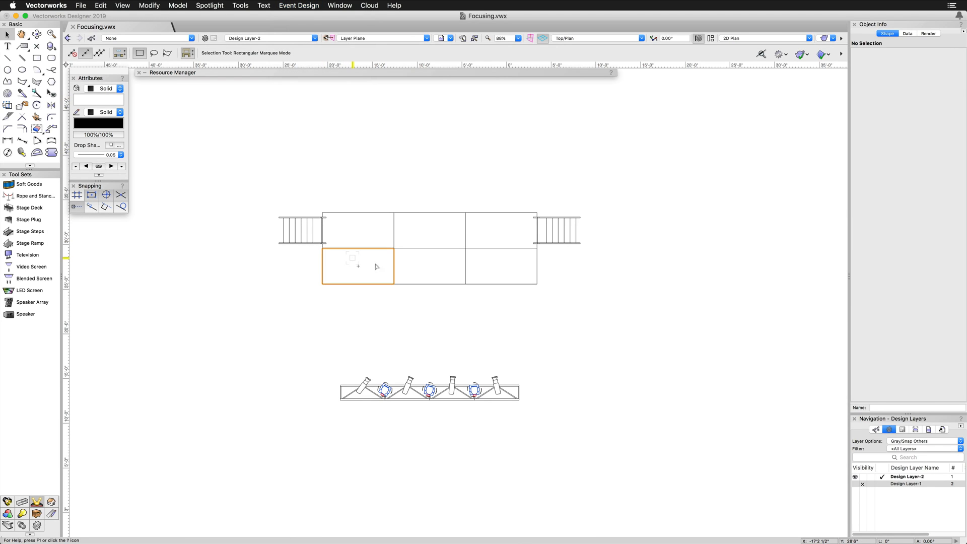
click(357, 265)
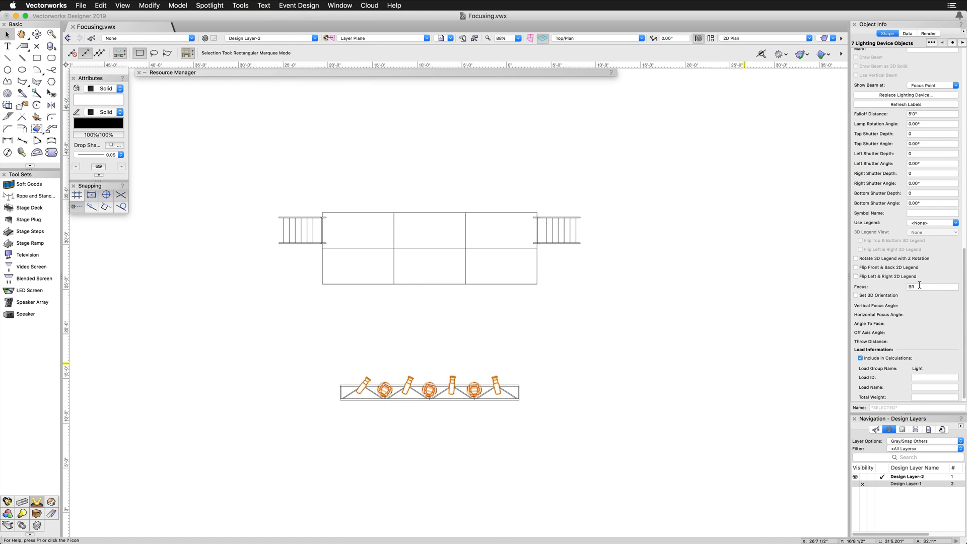
text(FL)
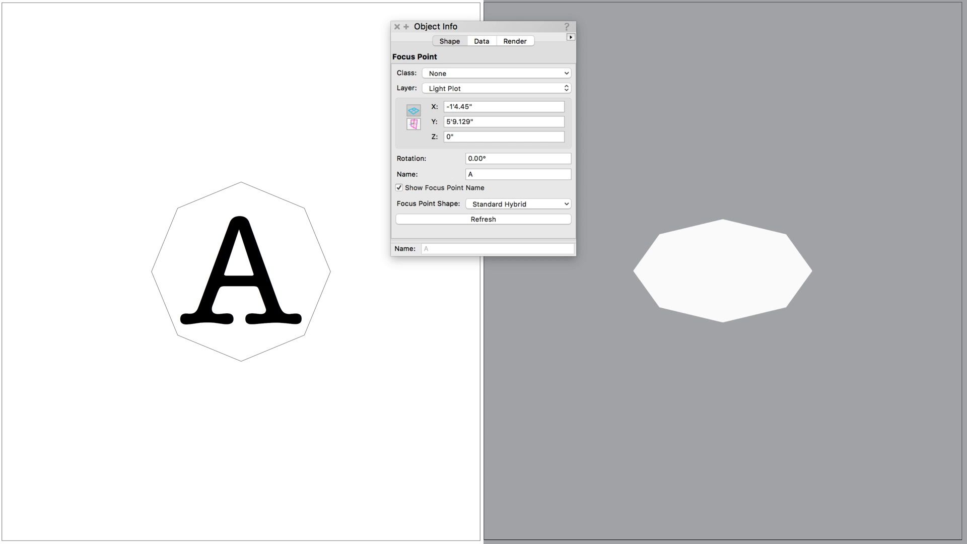
Change focus point A's shape from Standard Hybrid to Standard 3D, then Locus Points Only.
click(517, 203)
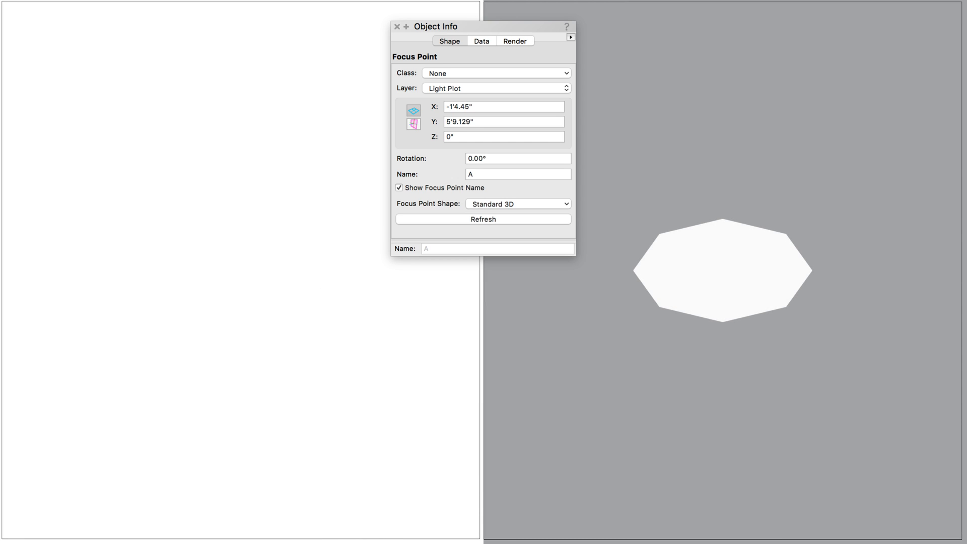
click(519, 204)
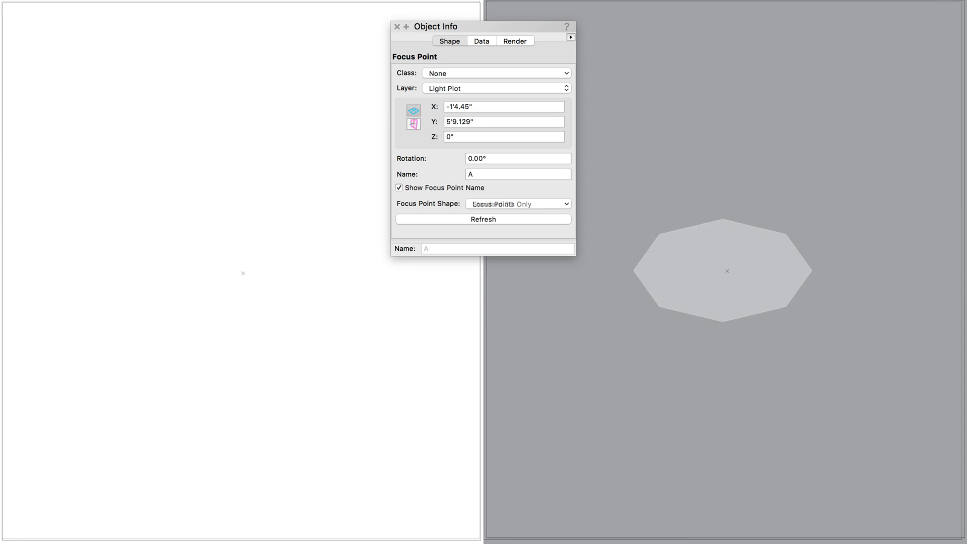
click(518, 204)
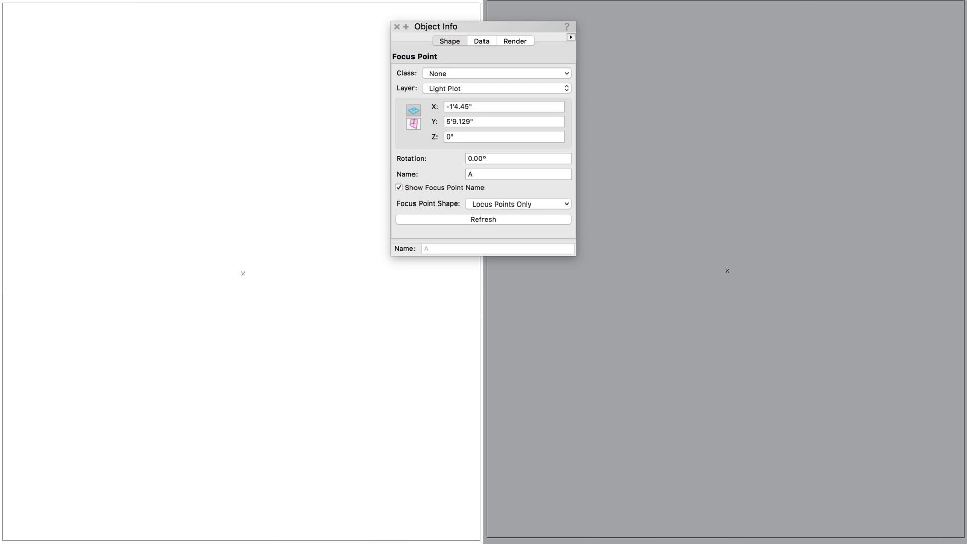
click(518, 204)
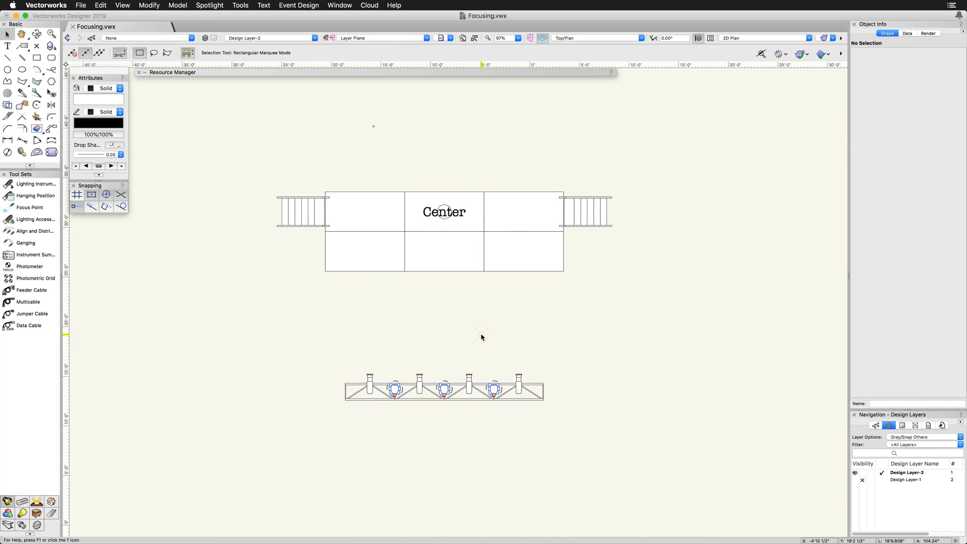
Enable Automatically Rotate 2D to Focus Point in Spotlight Preferences.
click(80, 5)
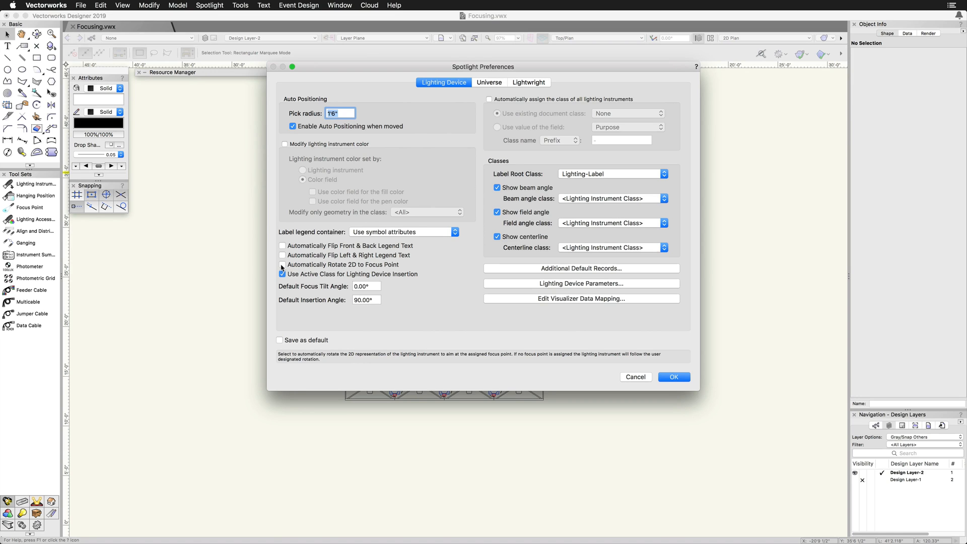
click(283, 264)
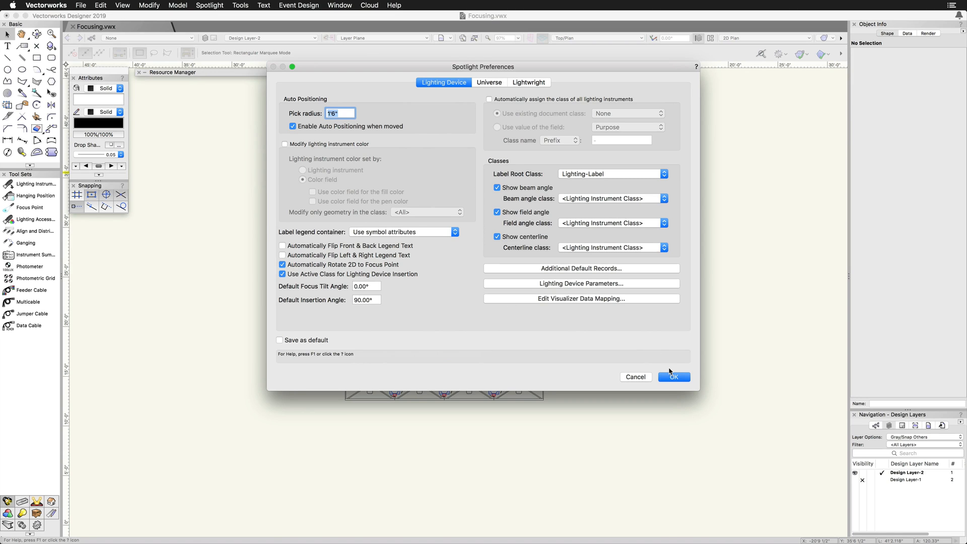